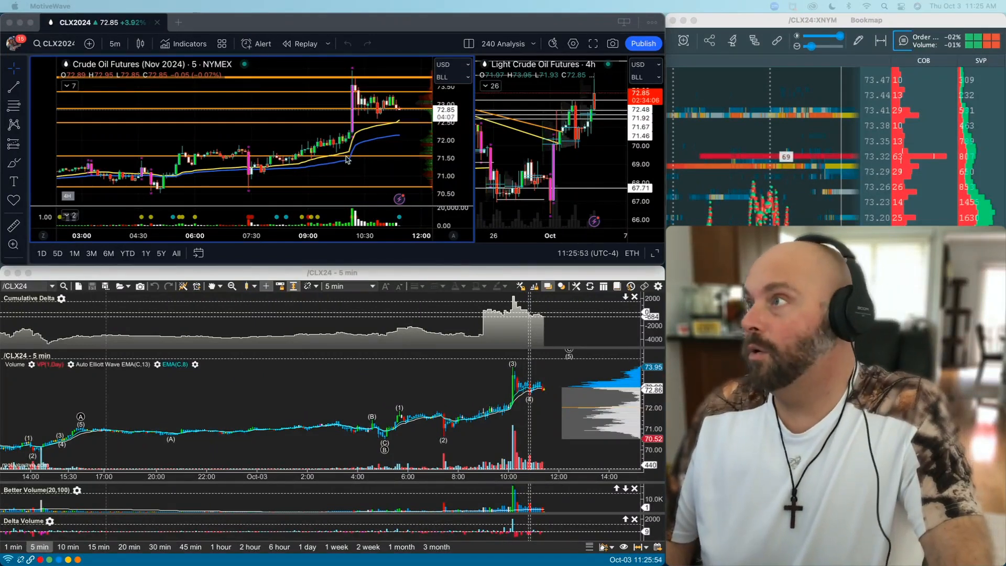
pyautogui.moveTo(147, 143)
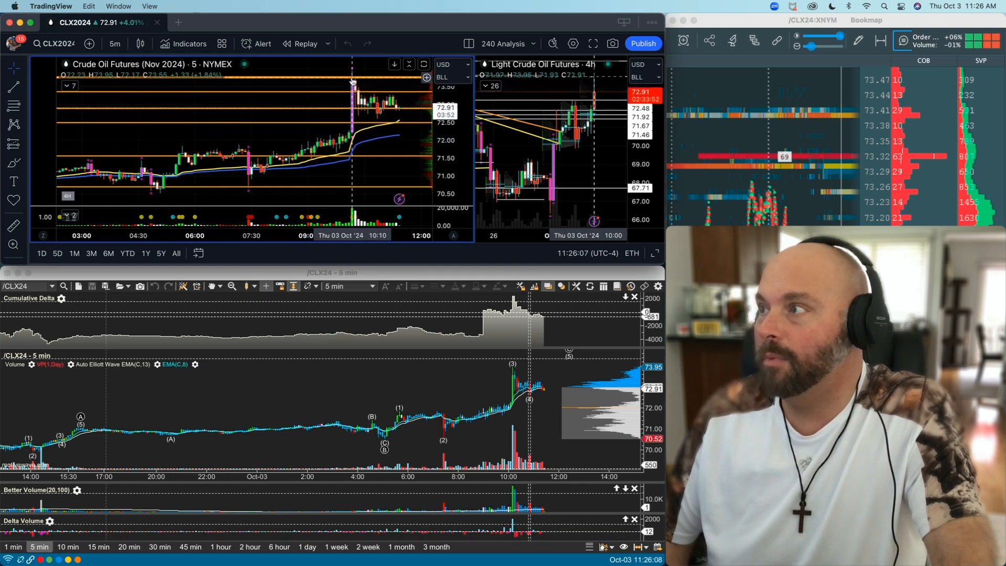
pyautogui.moveTo(324, 106)
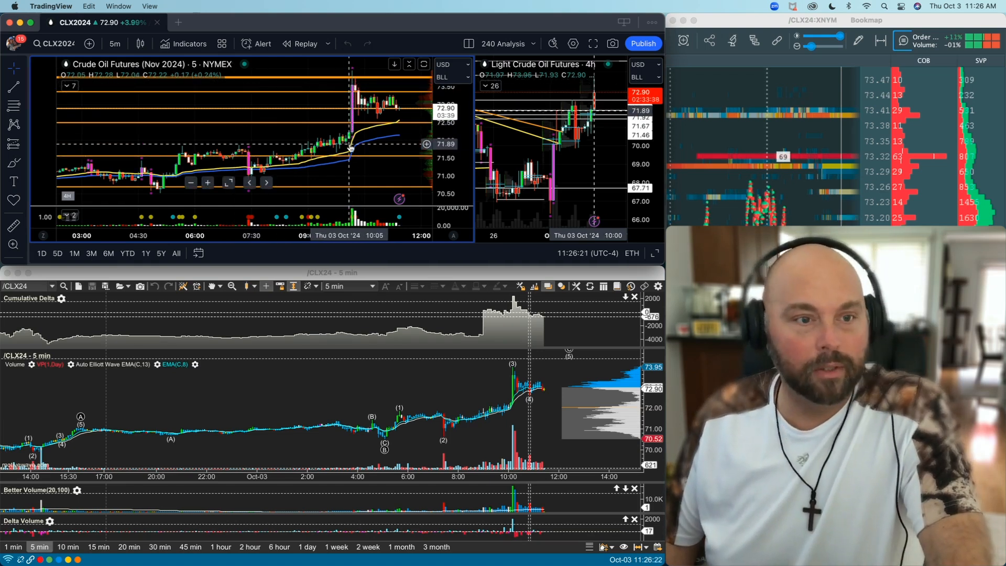
pyautogui.moveTo(337, 98)
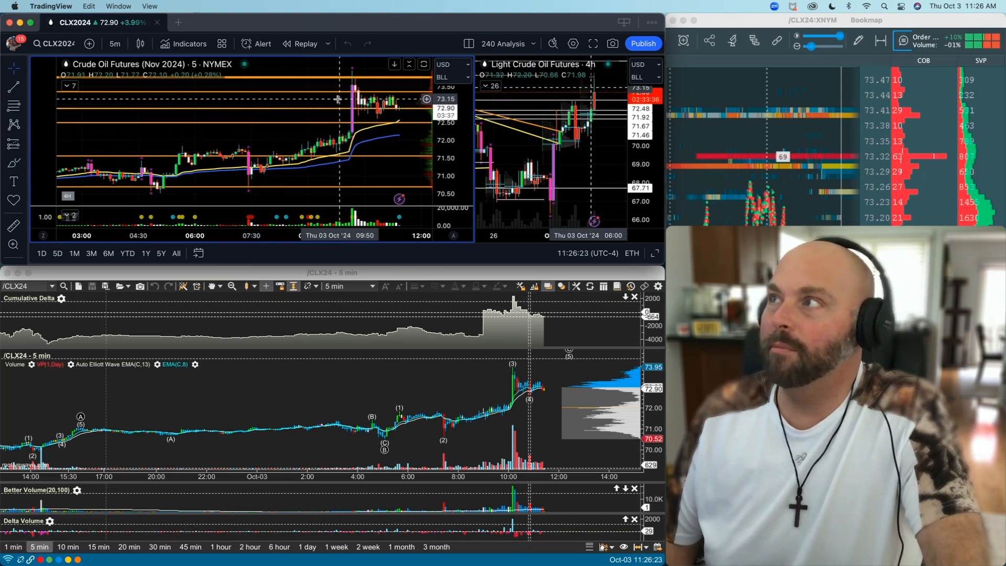